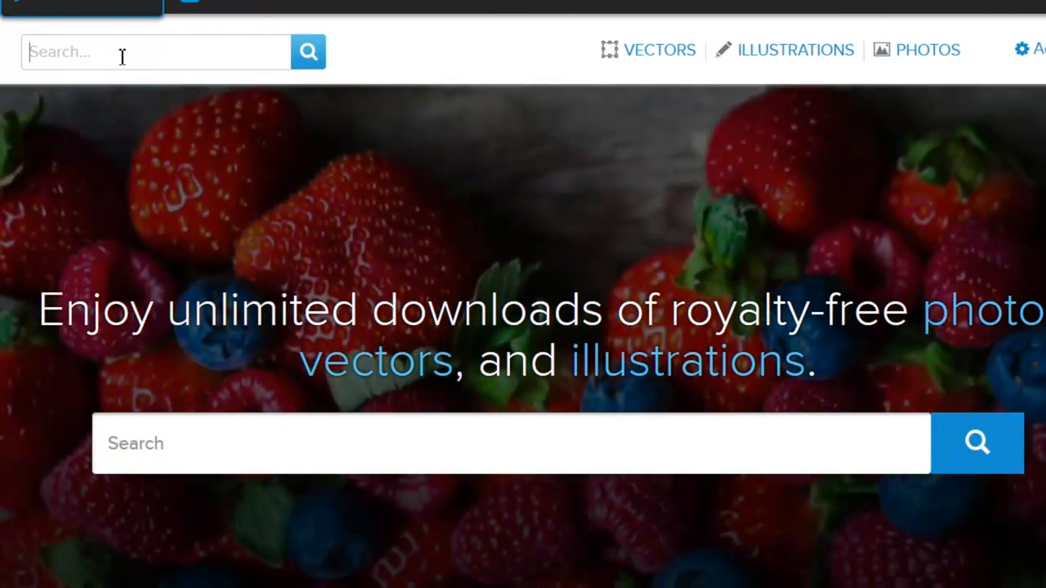
Step: Search GraphicStock for 'car silhouette' and bring up the results
{"action": "type", "text": "car silhouette"}
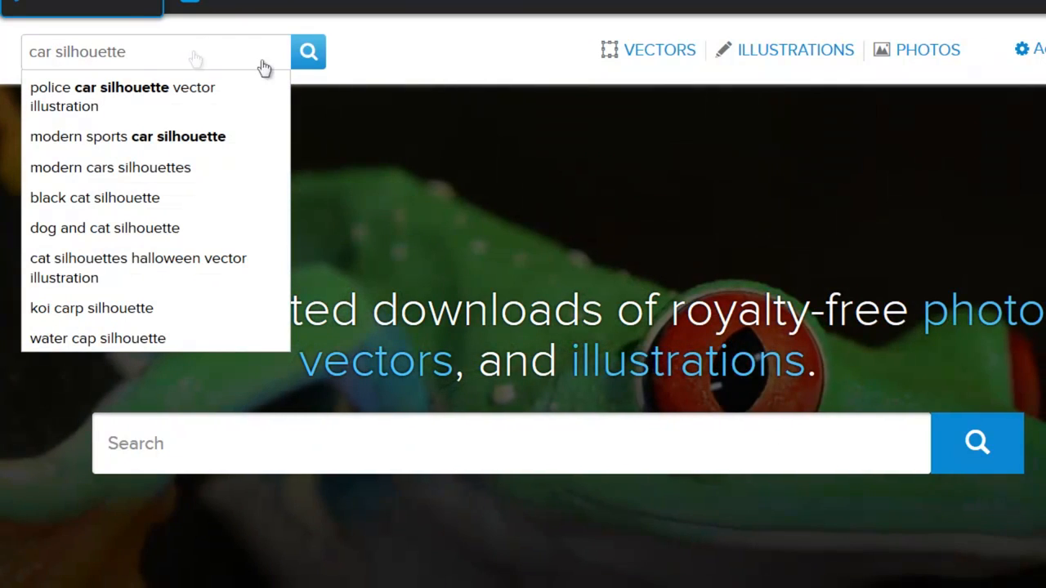
{"action": "left_click", "coordinate": [307, 51]}
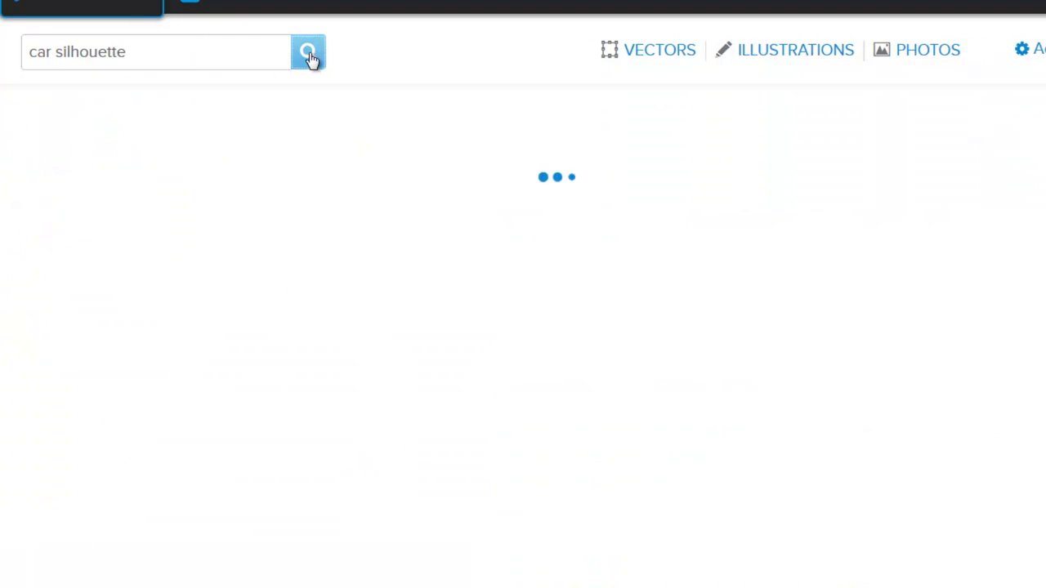
{"action": "left_click", "coordinate": [307, 51]}
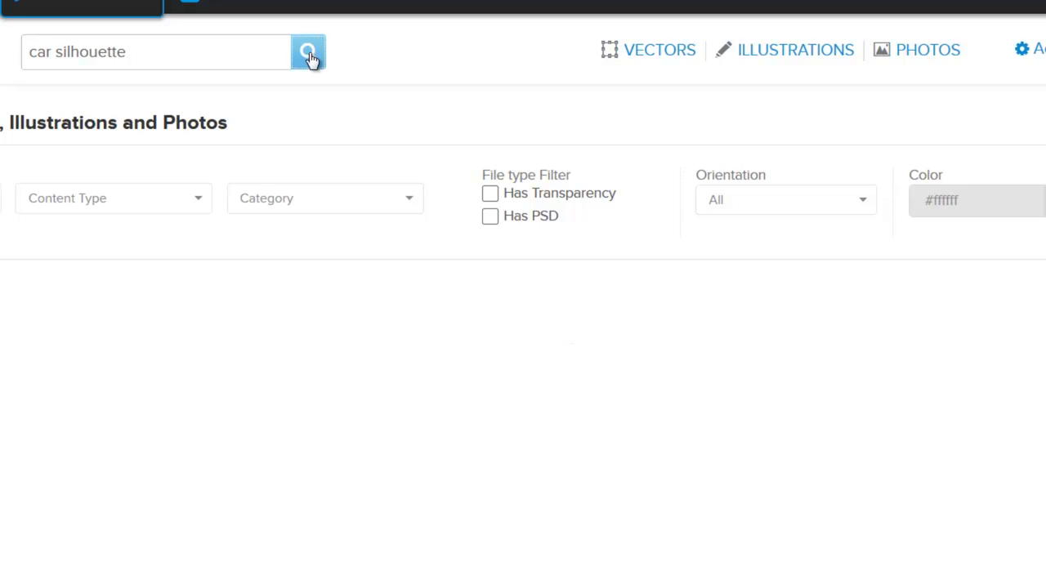
{"action": "mouse_move", "coordinate": [356, 379]}
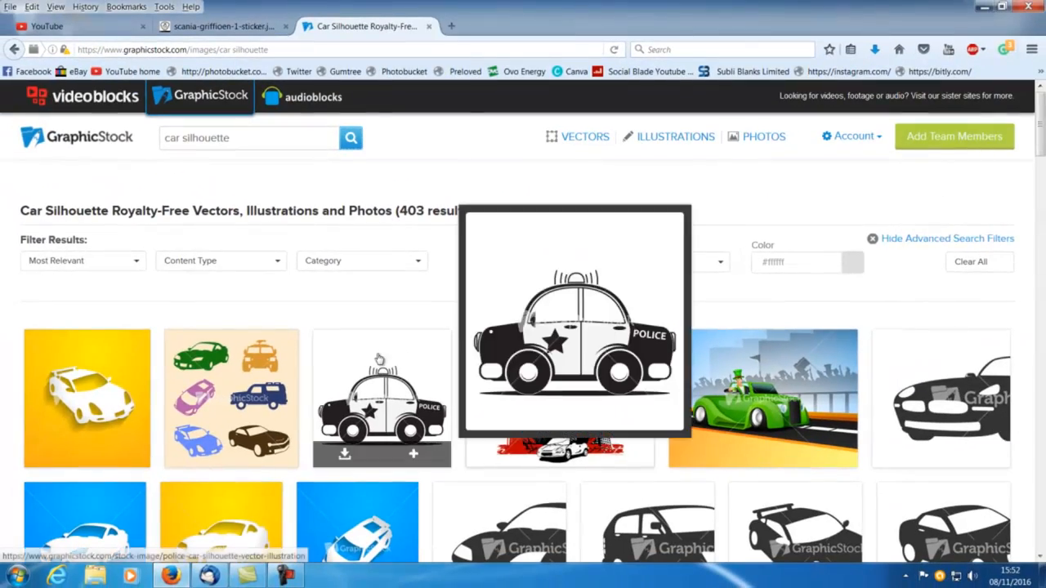
{"action": "scroll", "scroll_direction": "down", "scroll_amount": 3}
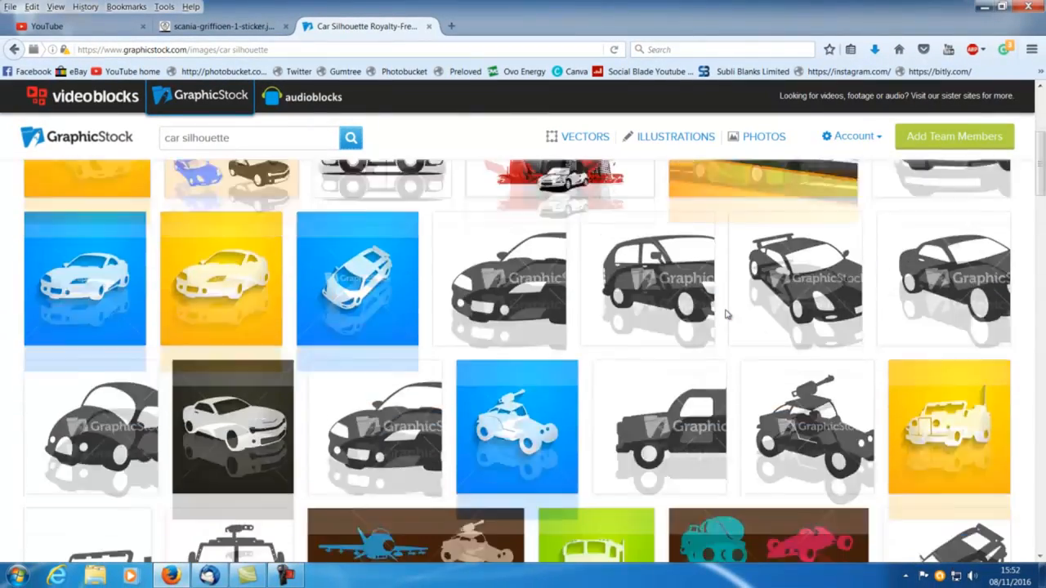
{"action": "scroll", "scroll_direction": "down", "scroll_amount": 3}
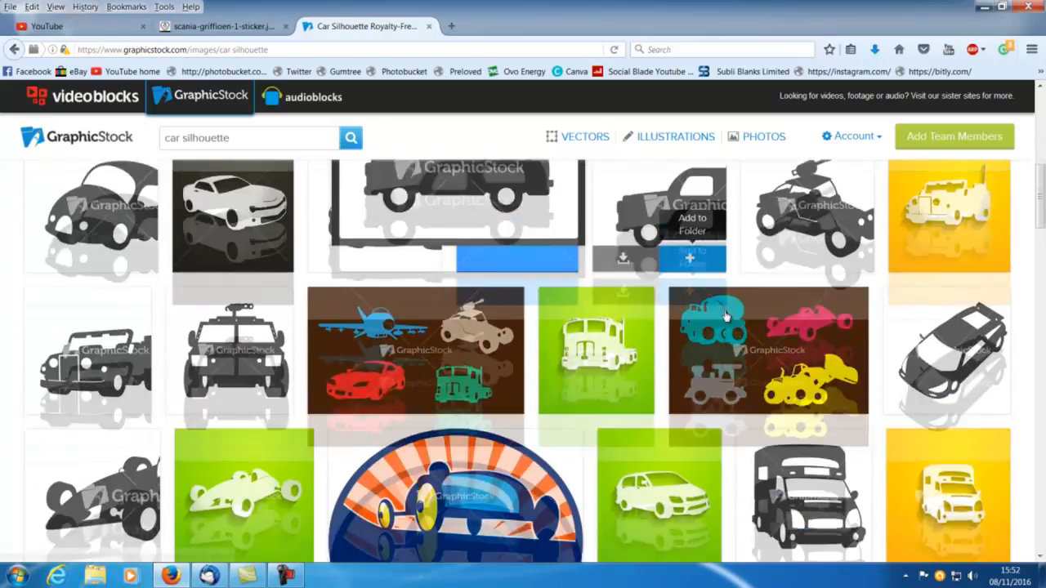
{"action": "scroll", "scroll_direction": "down", "scroll_amount": 3}
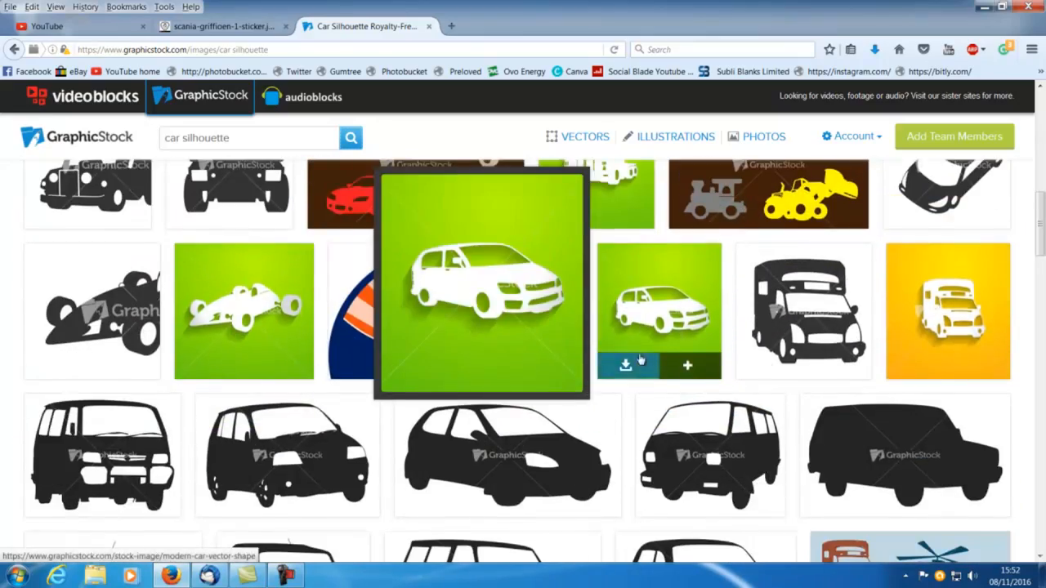
{"action": "scroll", "scroll_direction": "down", "scroll_amount": 3}
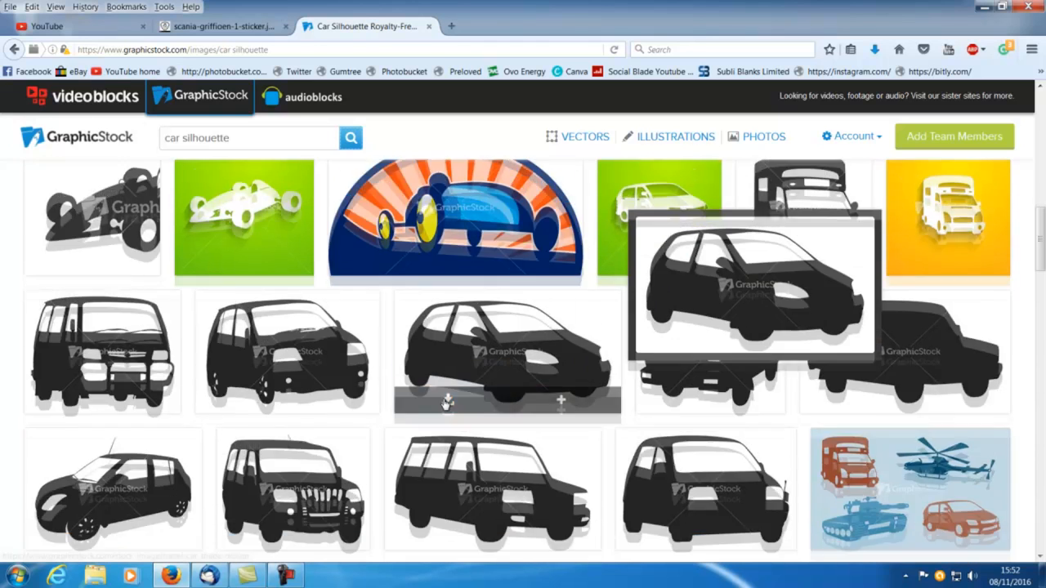
{"action": "scroll", "scroll_direction": "down", "scroll_amount": 3}
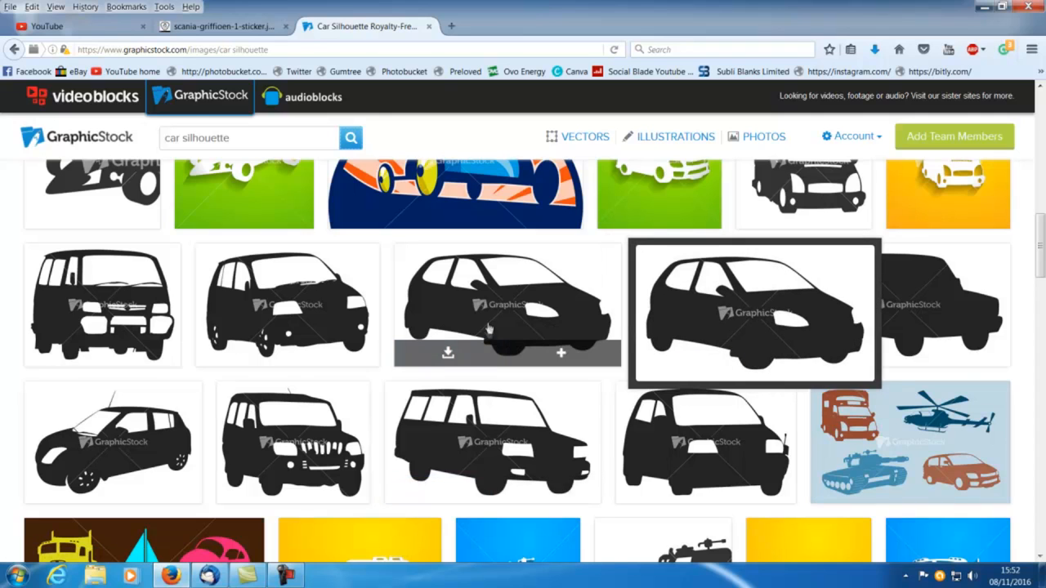
Step: Download the black hatchback Travel Car Shape Design silhouette as a JPG
{"action": "left_click", "coordinate": [752, 310]}
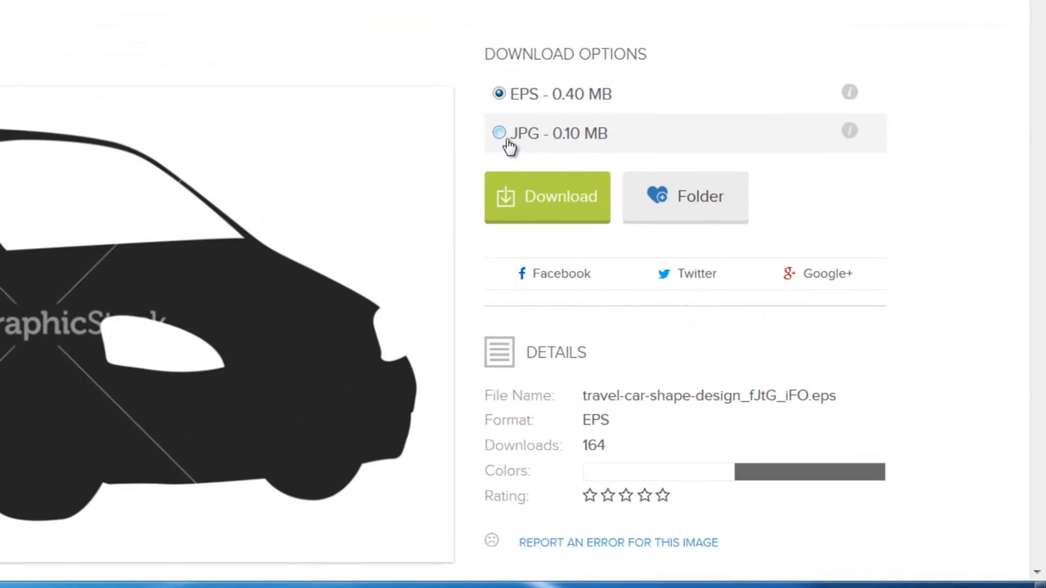
{"action": "left_click", "coordinate": [498, 134]}
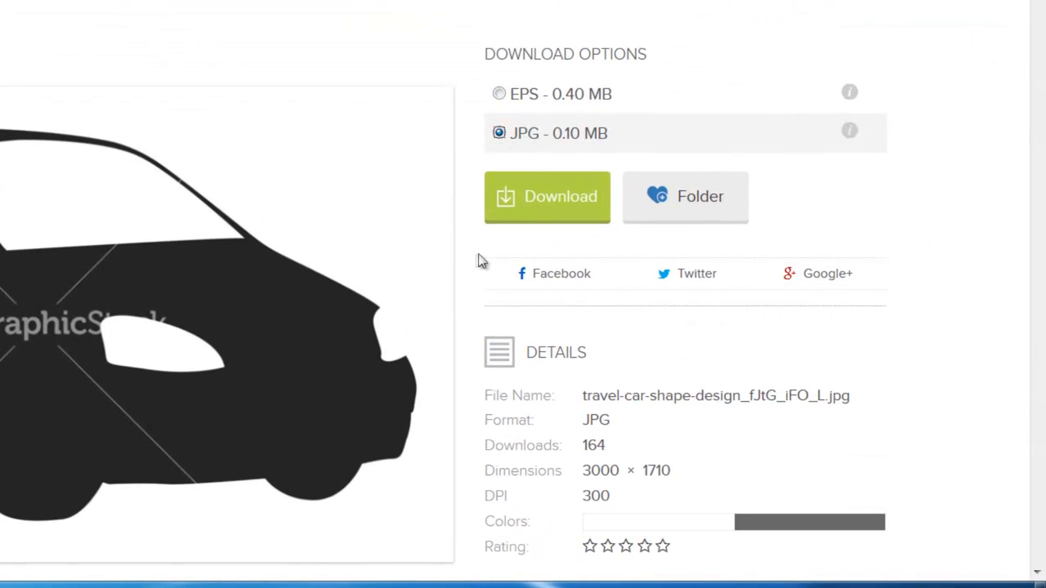
{"action": "mouse_move", "coordinate": [523, 252]}
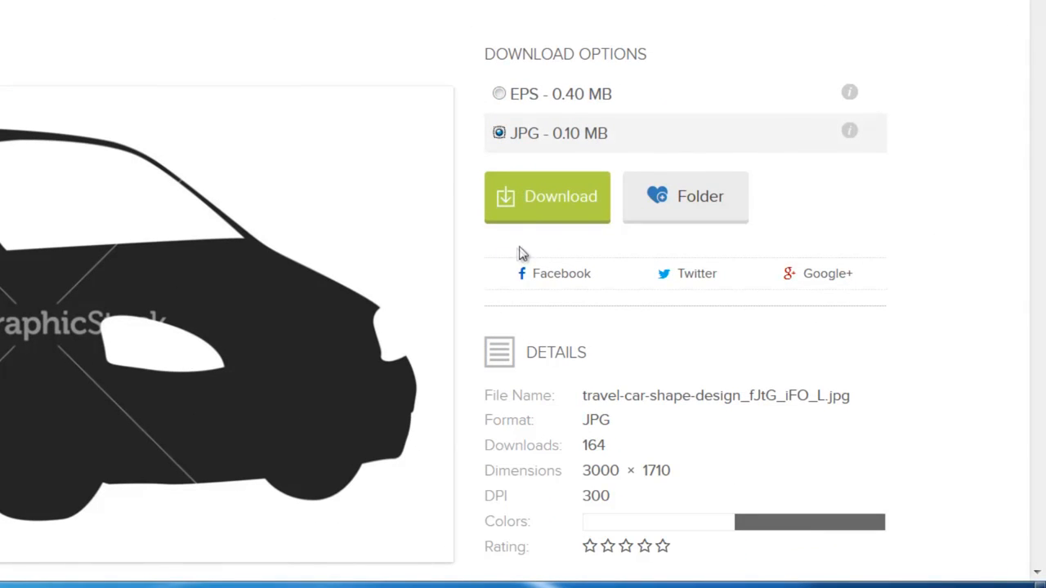
{"action": "mouse_move", "coordinate": [624, 490]}
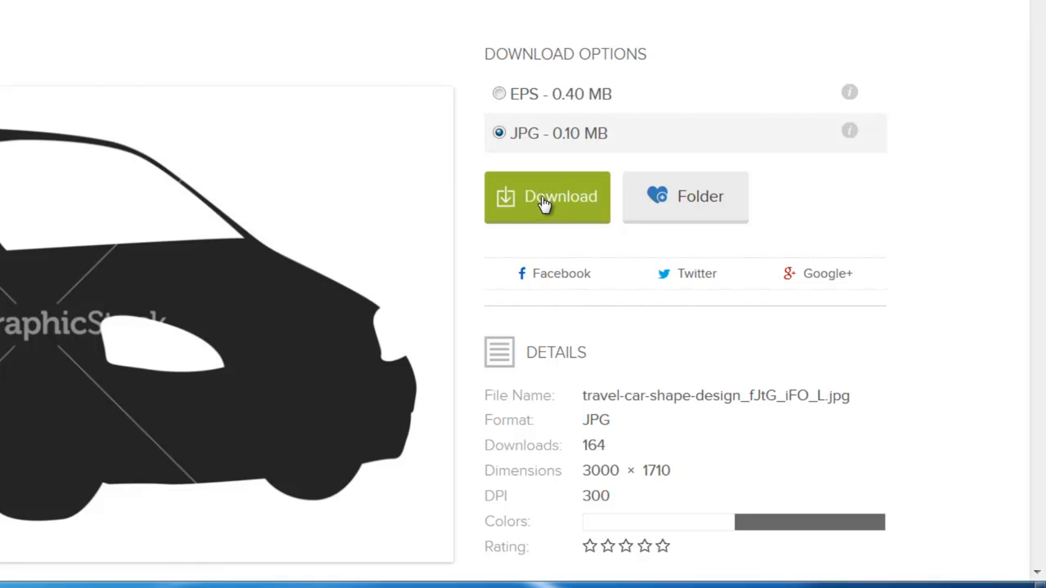
{"action": "left_click", "coordinate": [546, 196]}
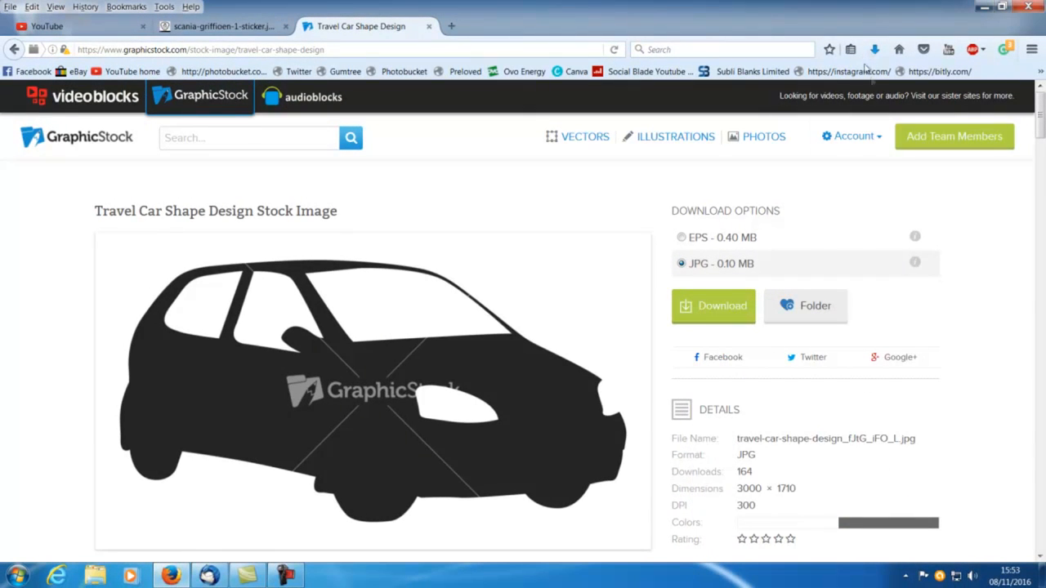
Step: Open the downloaded car silhouette JPG from Firefox's downloads panel
{"action": "left_click", "coordinate": [874, 49]}
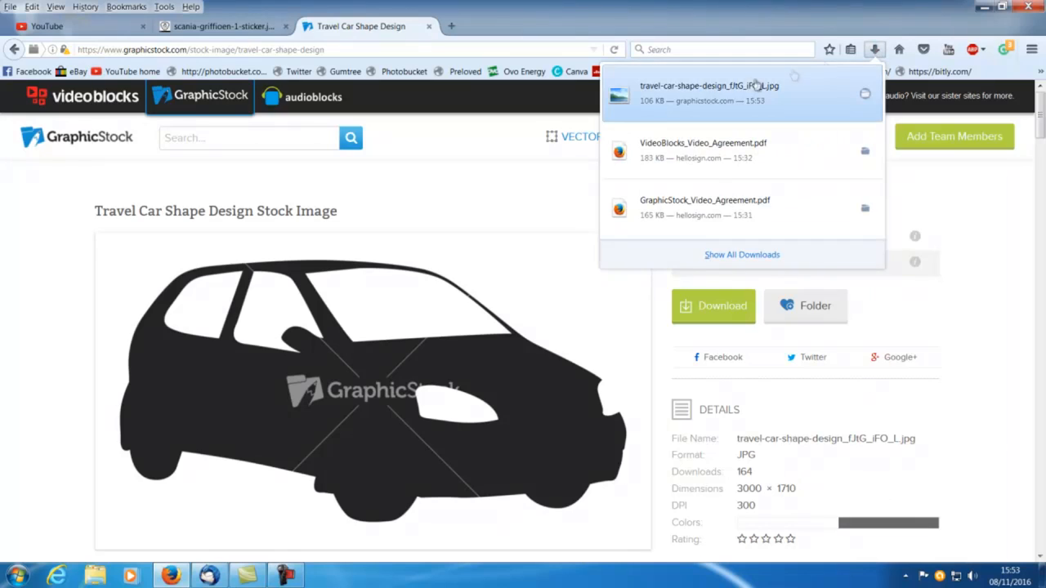
{"action": "right_click", "coordinate": [727, 93]}
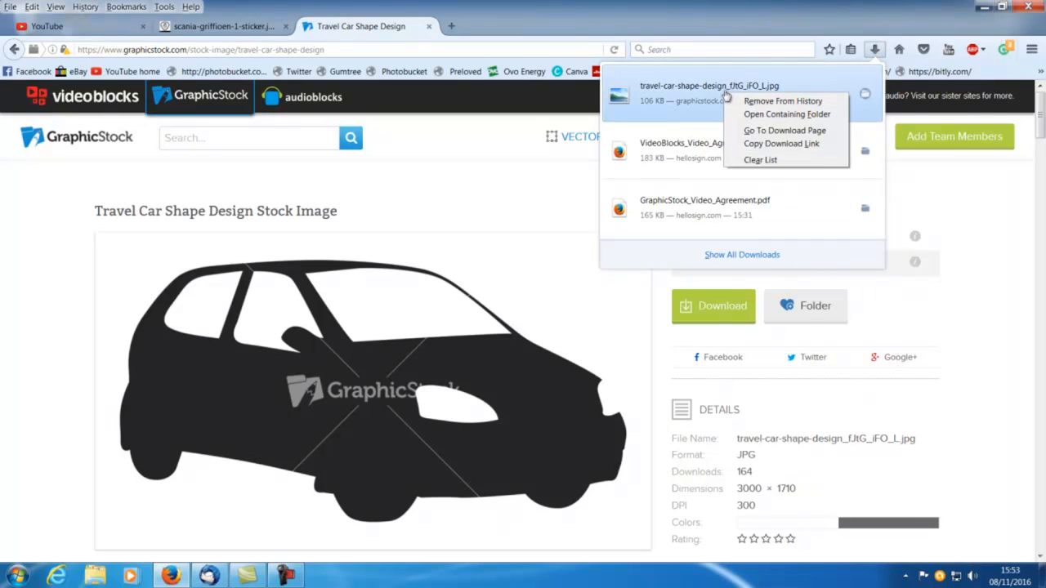
{"action": "left_click", "coordinate": [786, 114]}
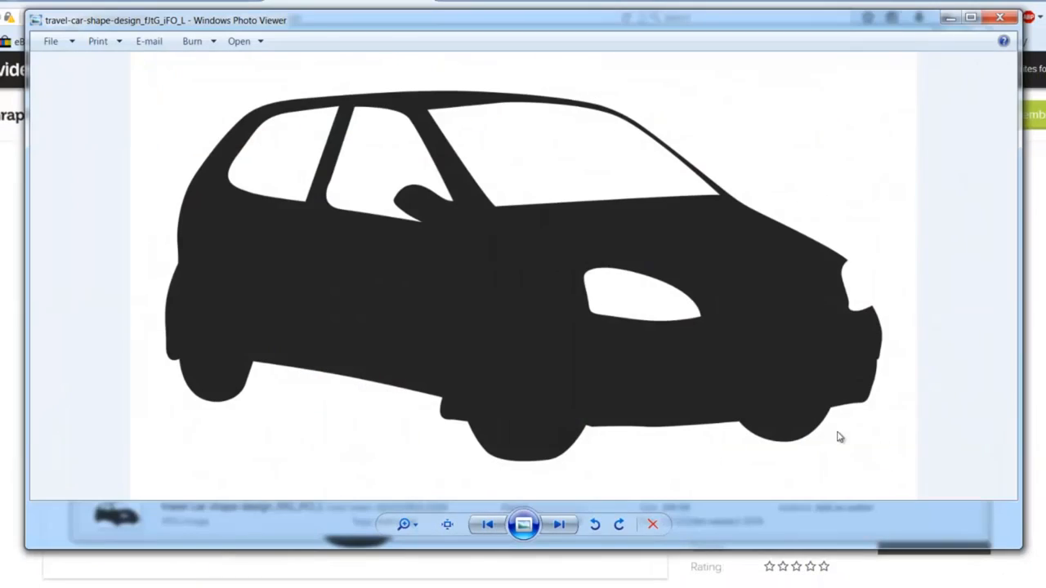
{"action": "mouse_move", "coordinate": [529, 358]}
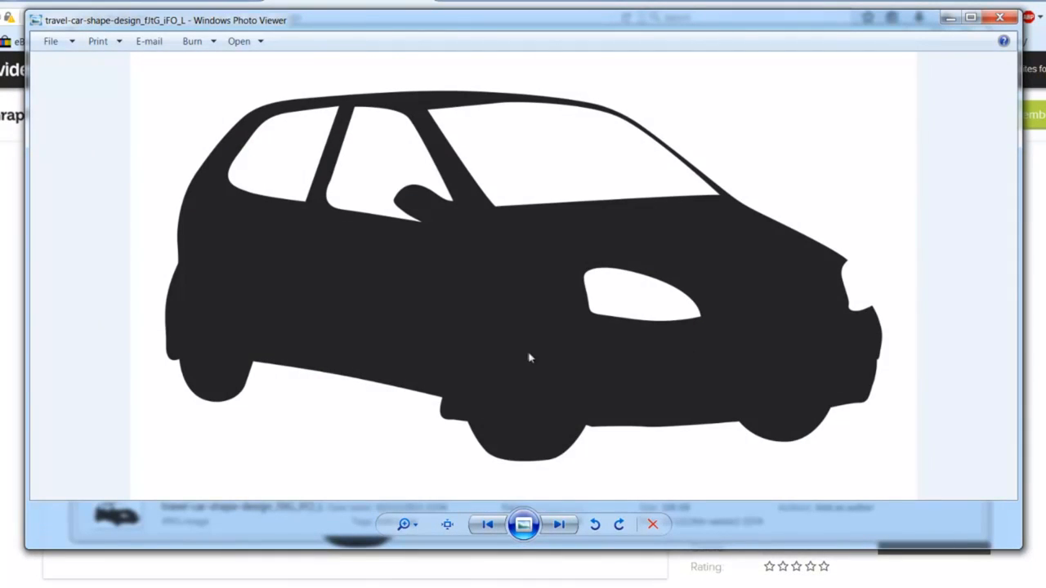
{"action": "mouse_move", "coordinate": [700, 248]}
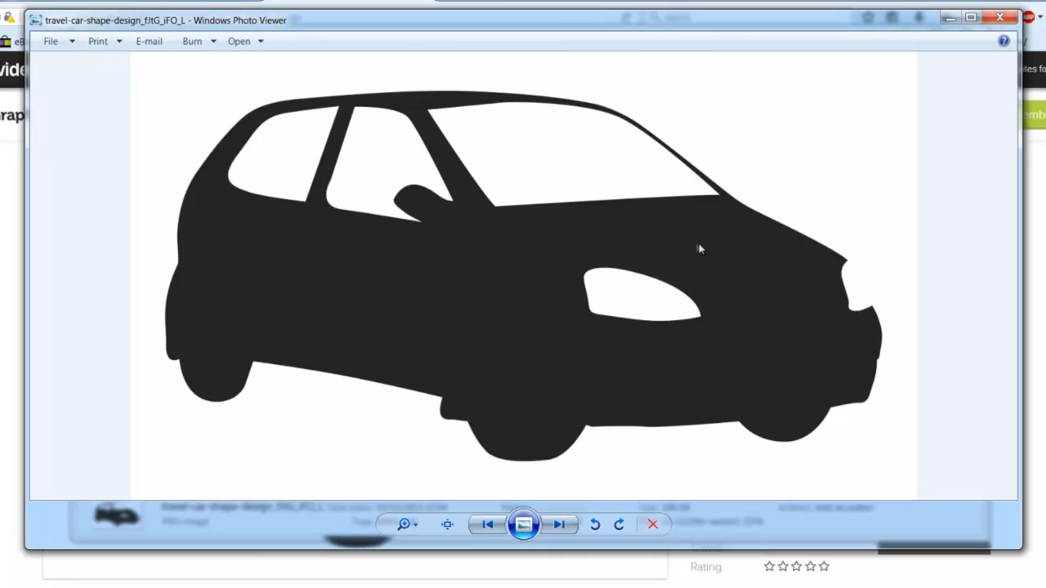
{"action": "mouse_move", "coordinate": [699, 265]}
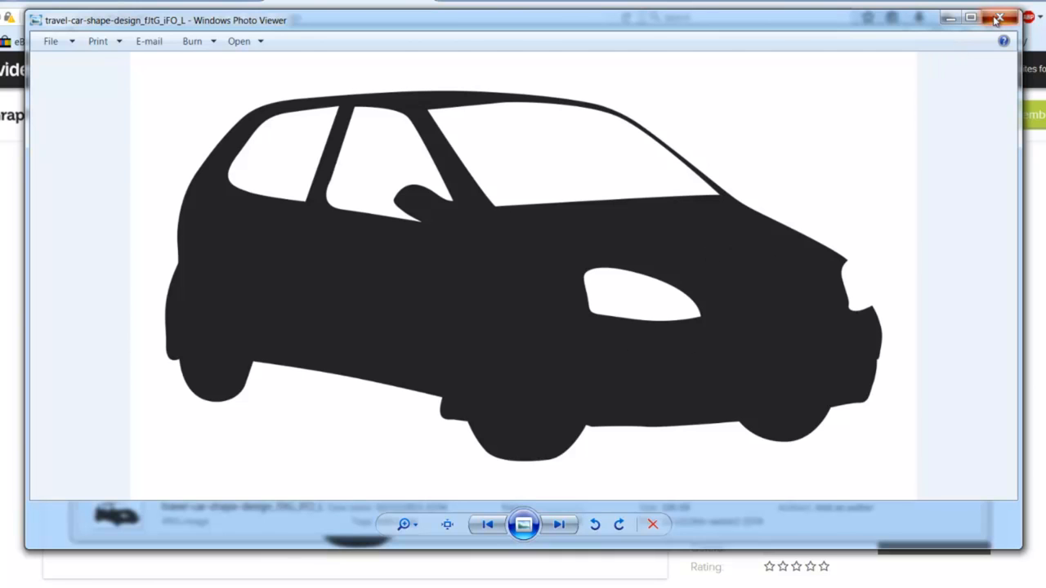
Step: Close the Windows Photo Viewer preview and return to the Travel Car Shape Design page
{"action": "left_click", "coordinate": [1000, 18]}
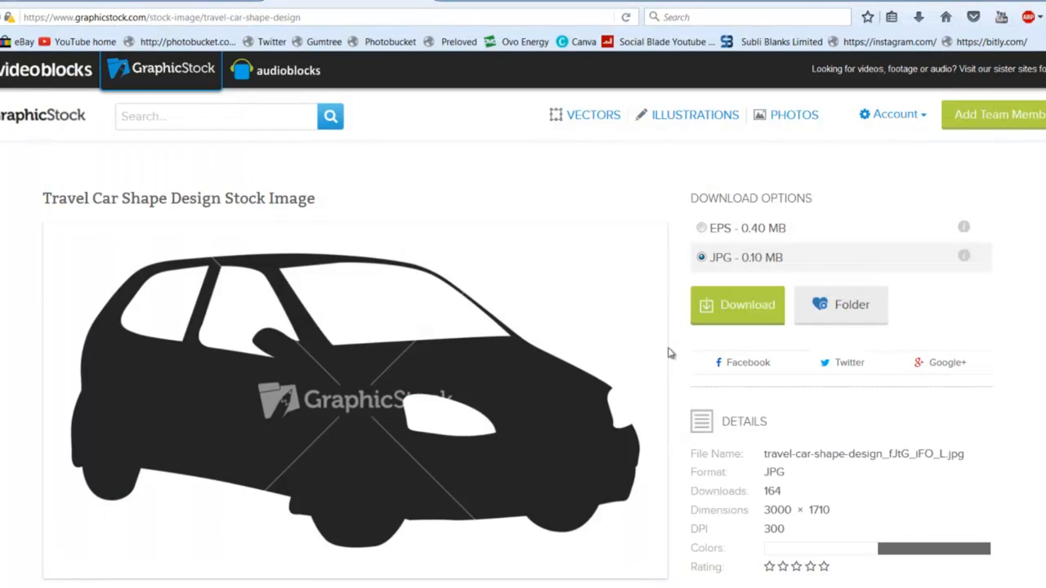
{"action": "mouse_move", "coordinate": [572, 376]}
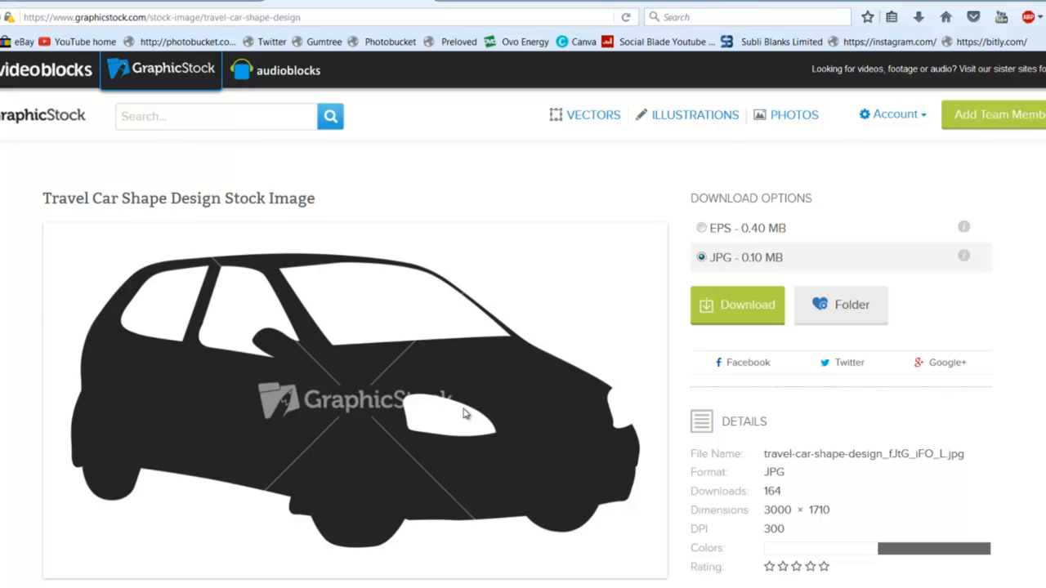
{"action": "left_click", "coordinate": [735, 304]}
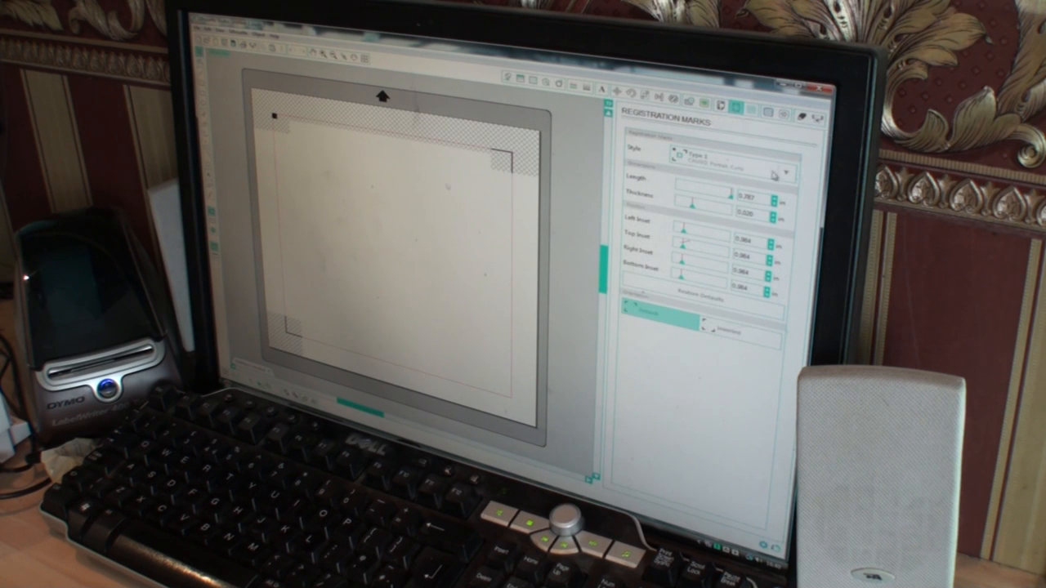
Step: Set registration mark Style to Off and bring up the 12 by 12 Design Page Settings
{"action": "left_click", "coordinate": [765, 172]}
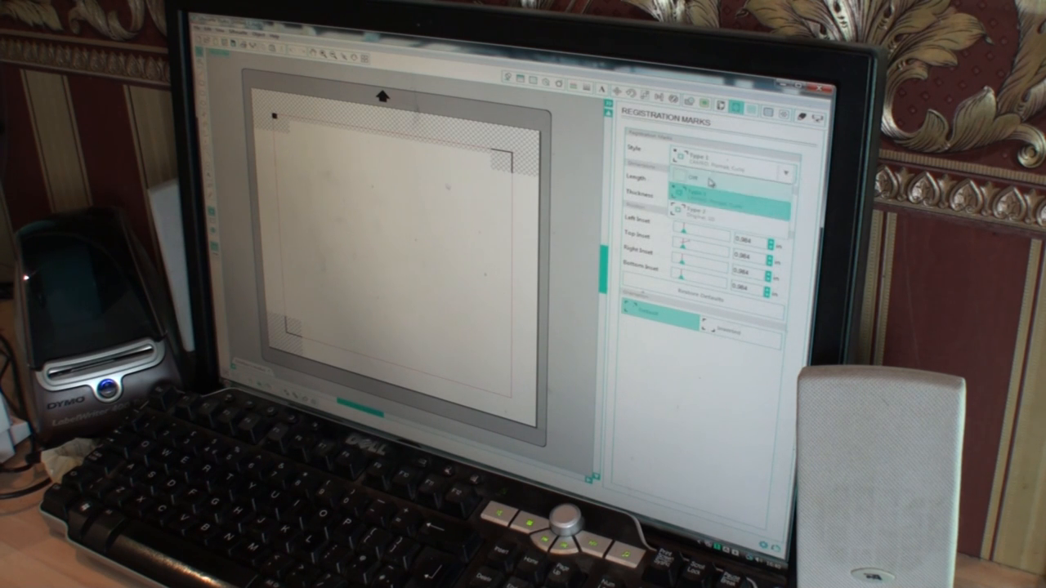
{"action": "left_click", "coordinate": [721, 108]}
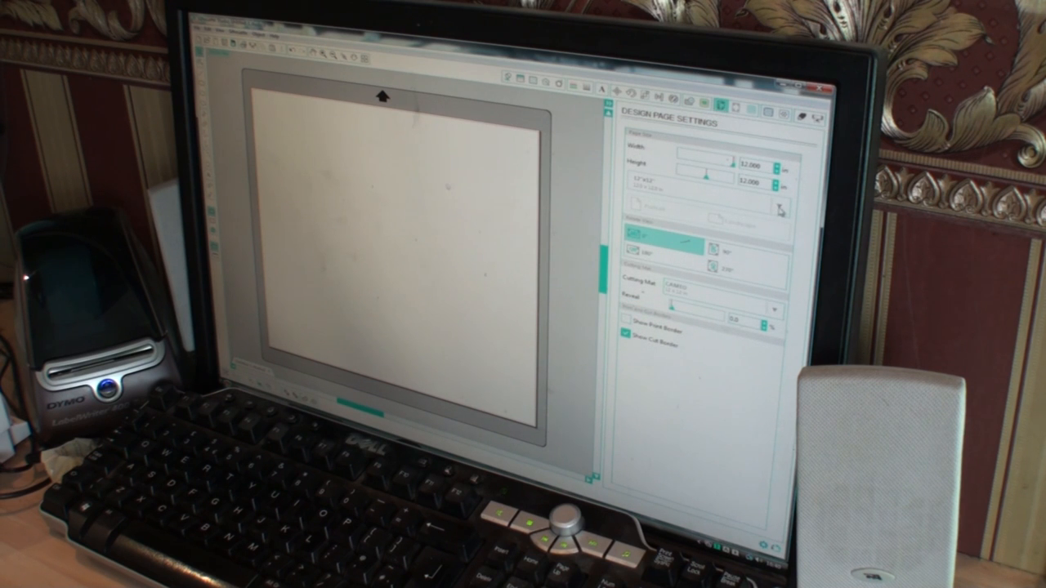
{"action": "left_click", "coordinate": [781, 205]}
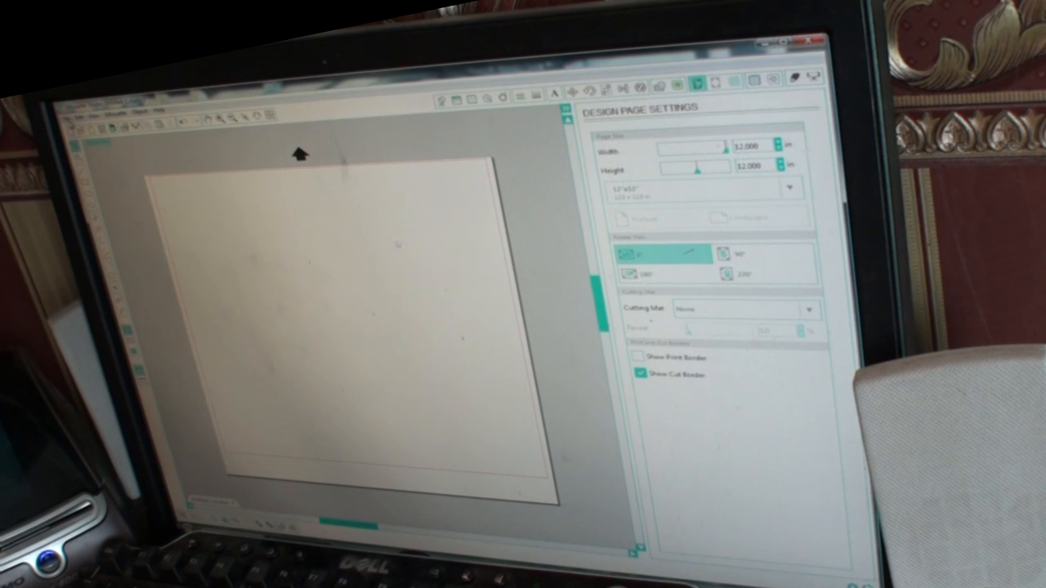
Step: Import the downloaded hatchback car image onto the 12 by 12 design page
{"action": "left_click", "coordinate": [100, 115]}
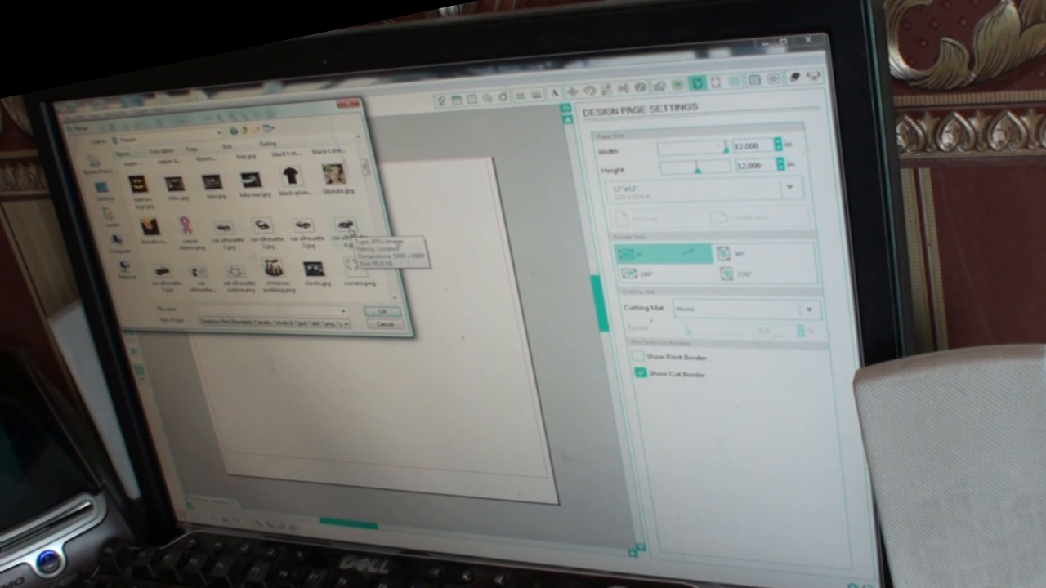
{"action": "left_click", "coordinate": [220, 232]}
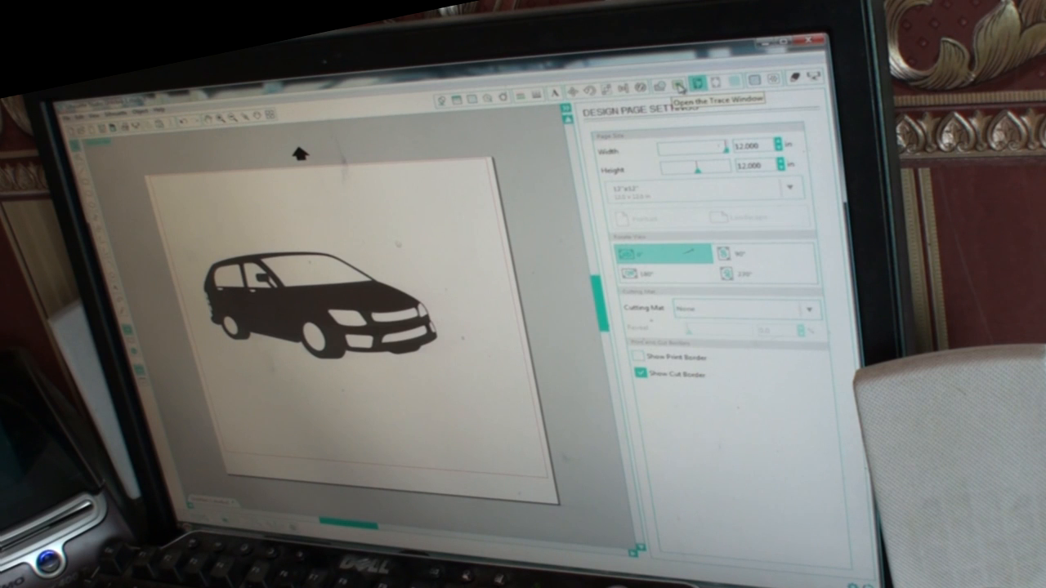
Step: Trace the hatchback photo with High Pass Filter unchecked to get a solid cut outline
{"action": "left_click", "coordinate": [680, 88]}
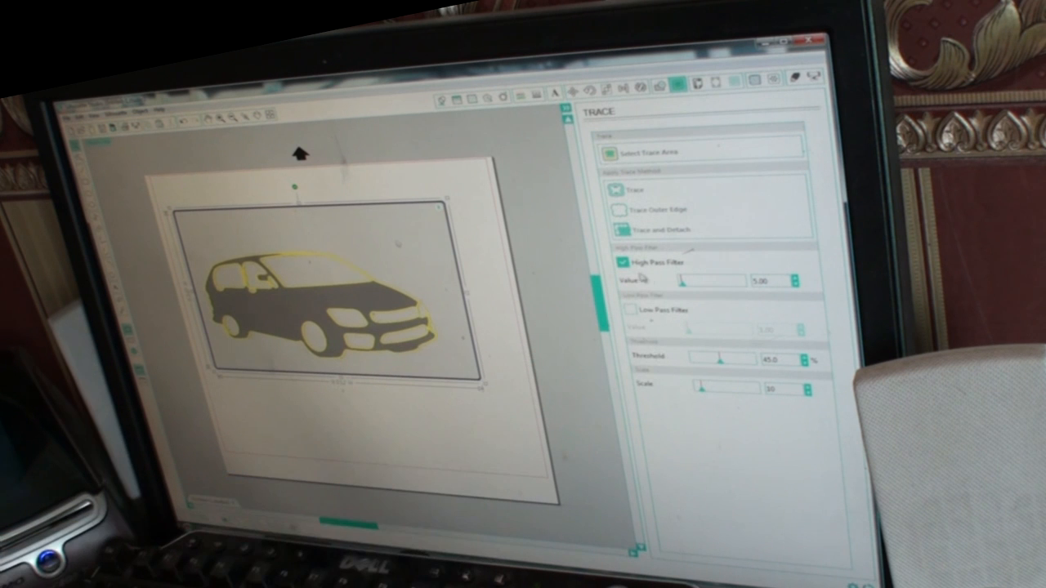
{"action": "left_click", "coordinate": [622, 261]}
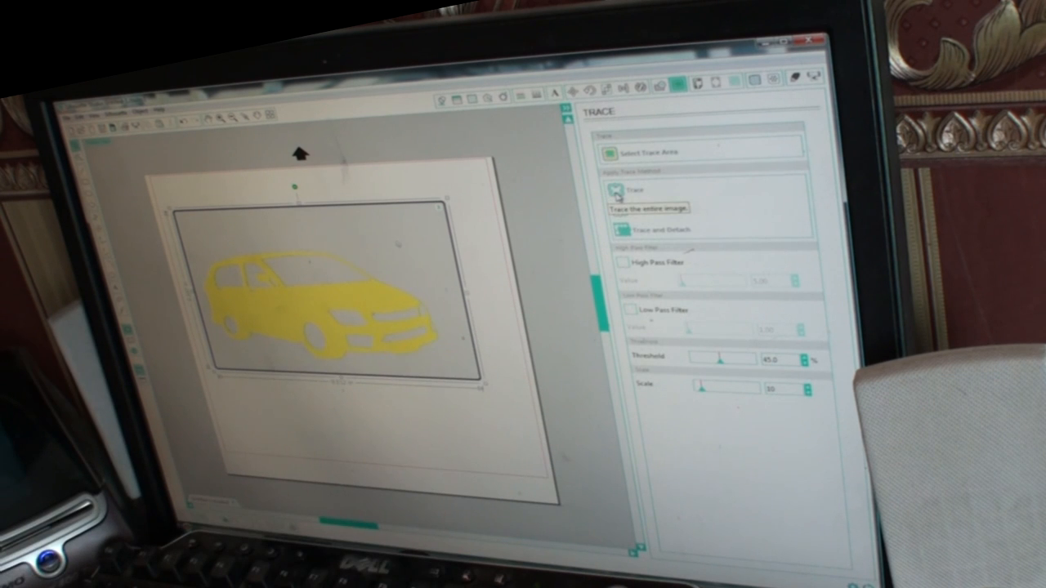
{"action": "left_click", "coordinate": [646, 191]}
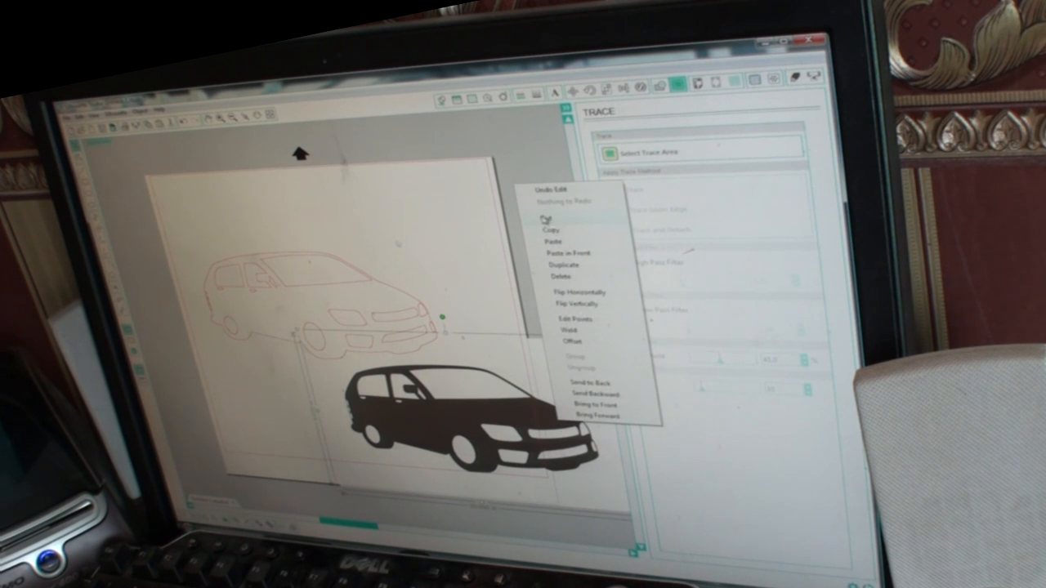
Step: Delete the original hatchback photo, keeping the shrunken outline top-left, and begin another import
{"action": "left_click", "coordinate": [566, 276]}
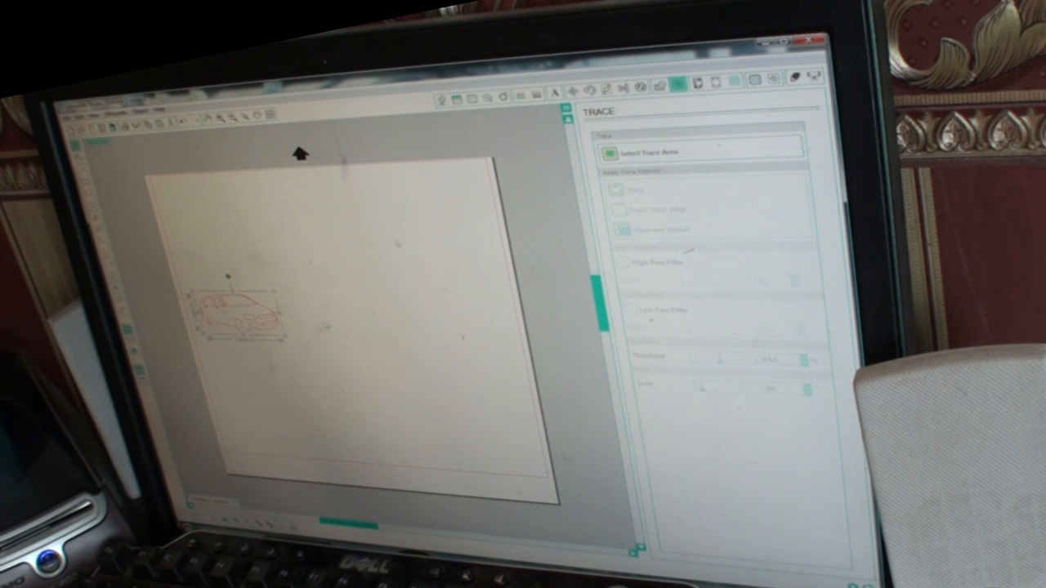
{"action": "mouse_move", "coordinate": [307, 314]}
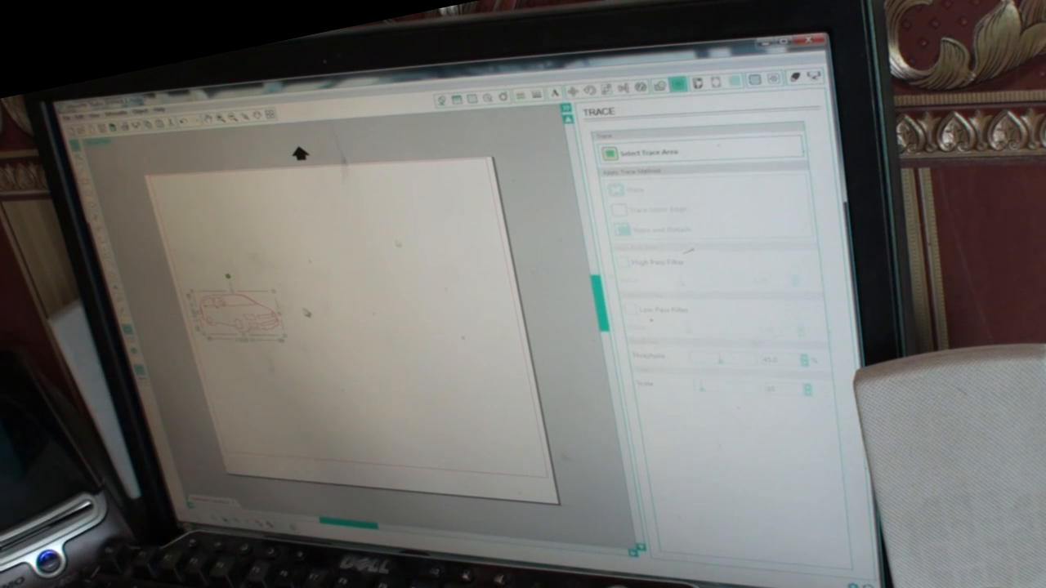
{"action": "left_click", "coordinate": [85, 118]}
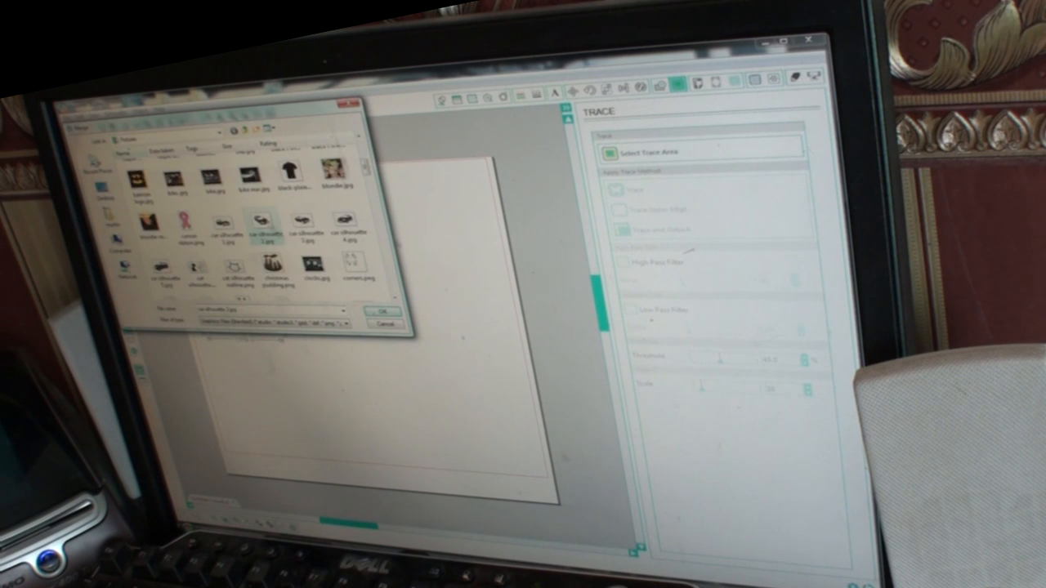
Step: Import the sports car photo, trace it without High Pass Filter, and select the photo for removal
{"action": "left_click", "coordinate": [381, 314]}
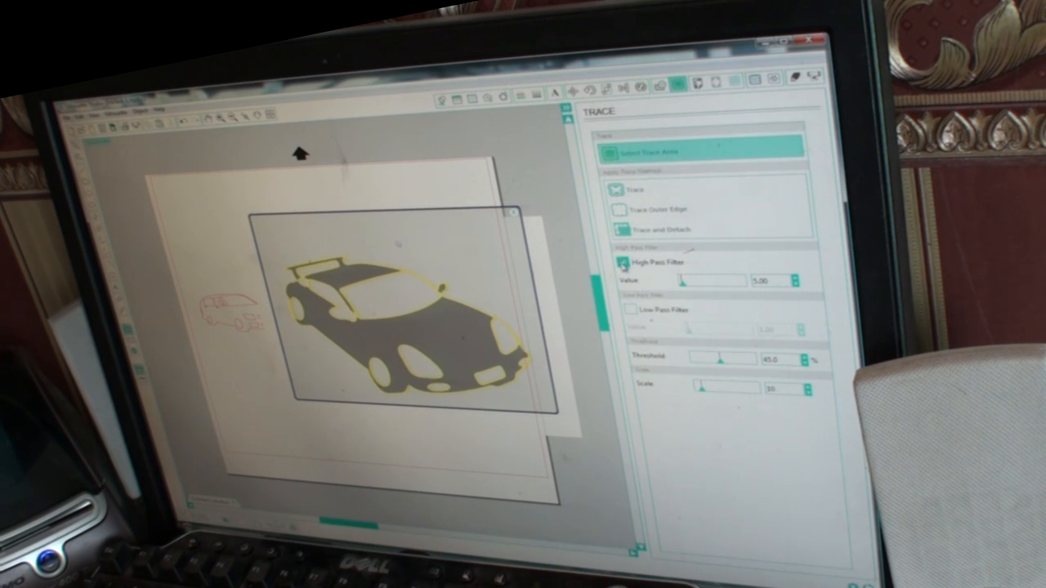
{"action": "left_click", "coordinate": [627, 262]}
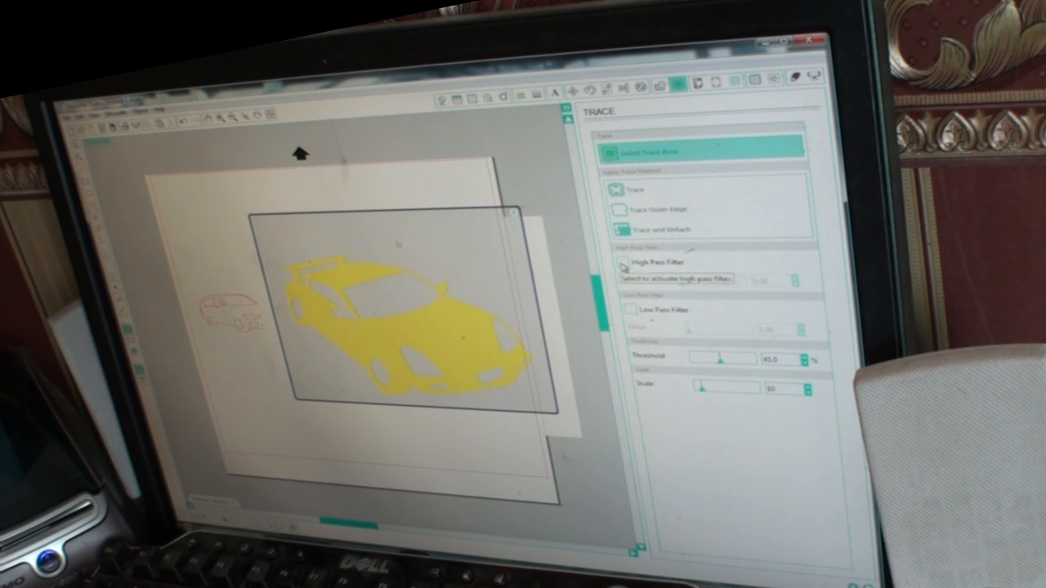
{"action": "left_click", "coordinate": [620, 189]}
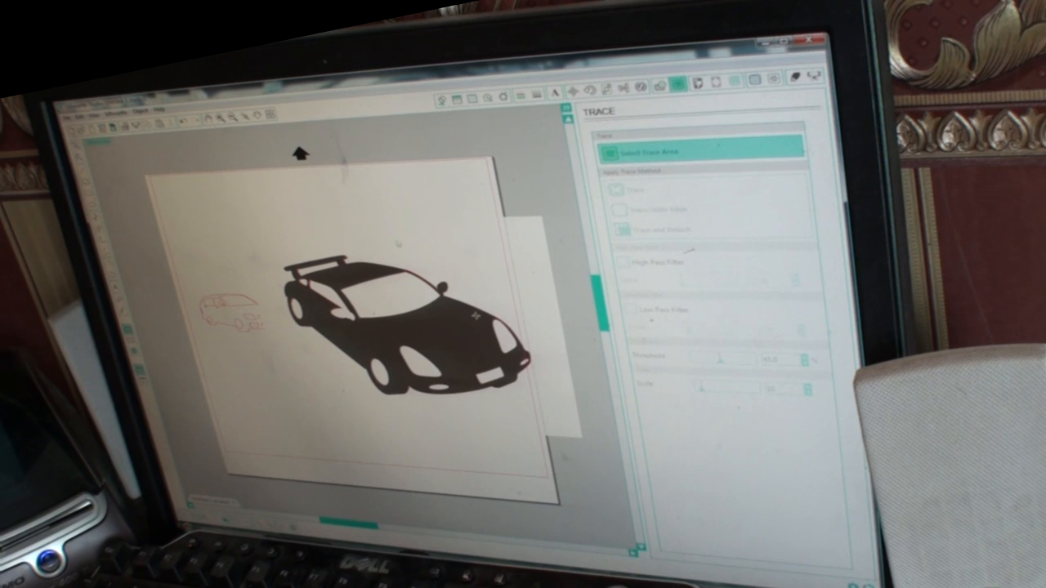
{"action": "left_click", "coordinate": [622, 261]}
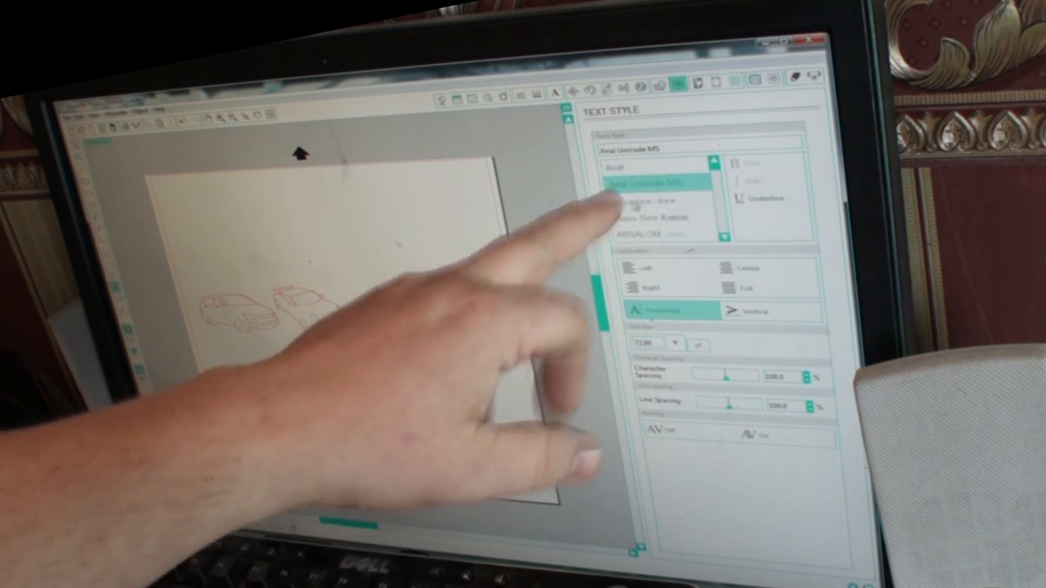
Step: Choose Times New Roman in the Text Style panel for the sign text block
{"action": "left_click", "coordinate": [650, 215]}
{"action": "type", "text": "bs"}
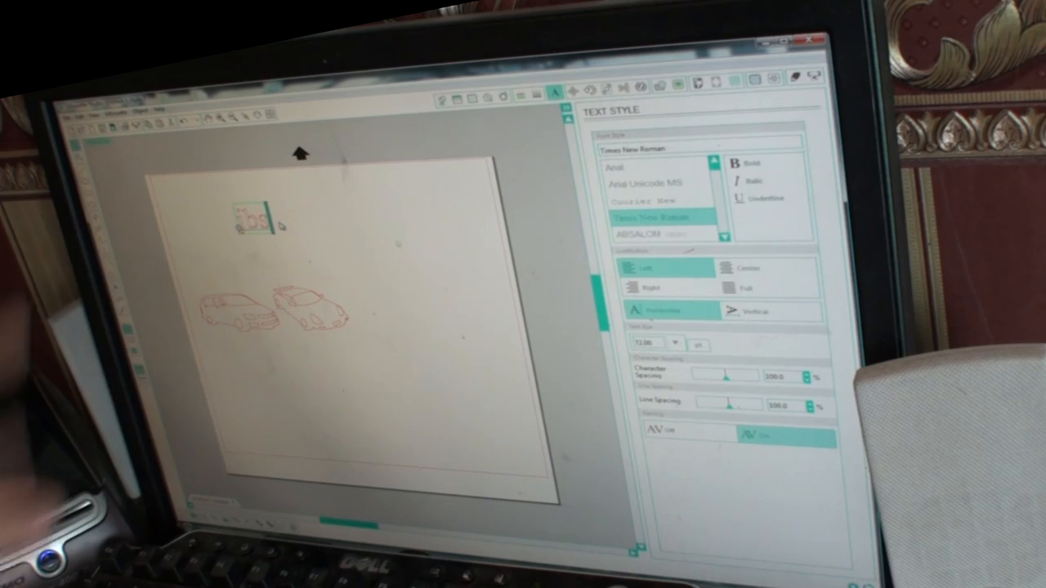
{"action": "left_click", "coordinate": [700, 81]}
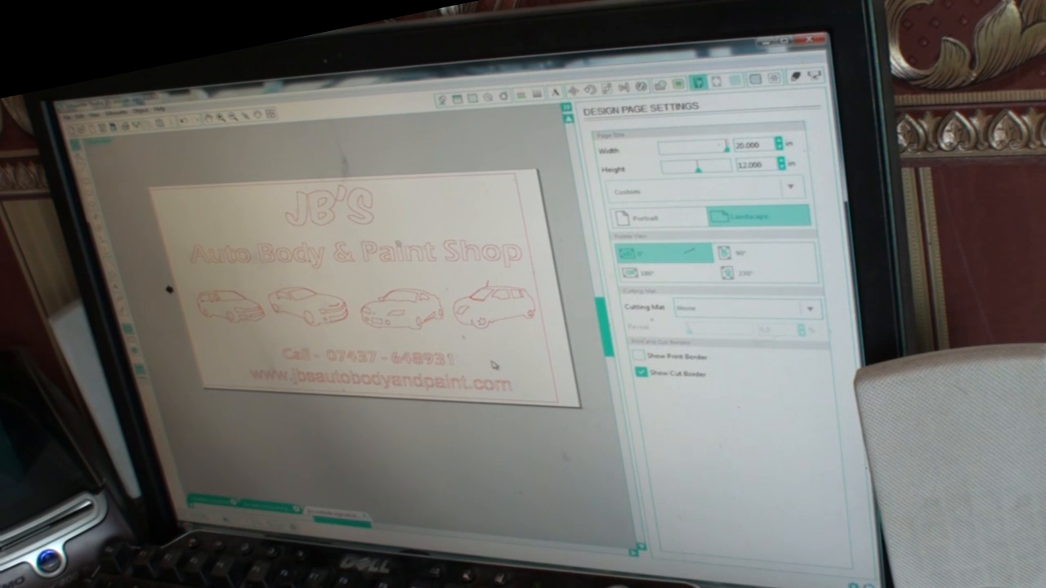
{"action": "mouse_move", "coordinate": [484, 425]}
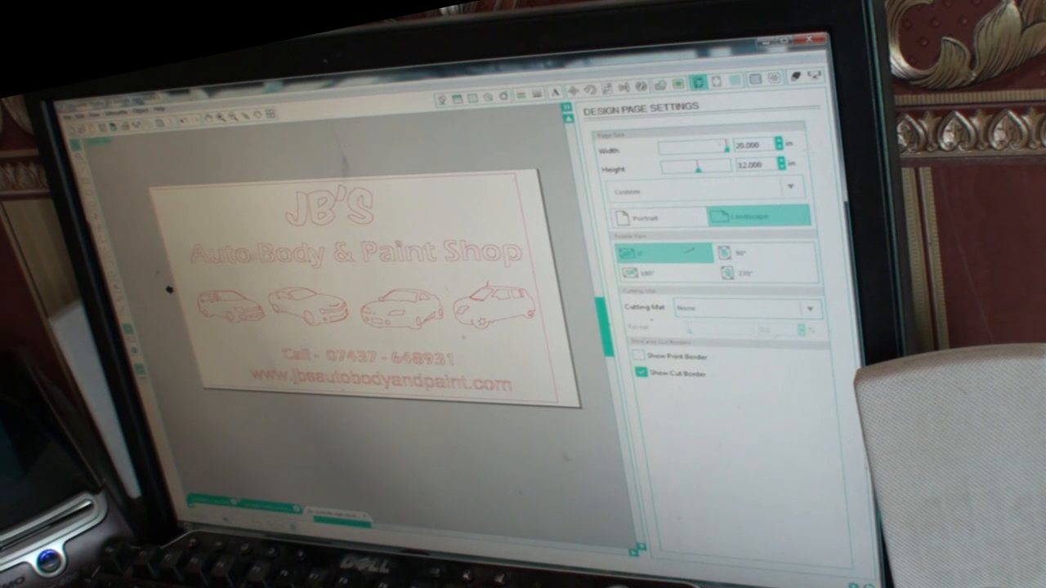
{"action": "mouse_move", "coordinate": [517, 454]}
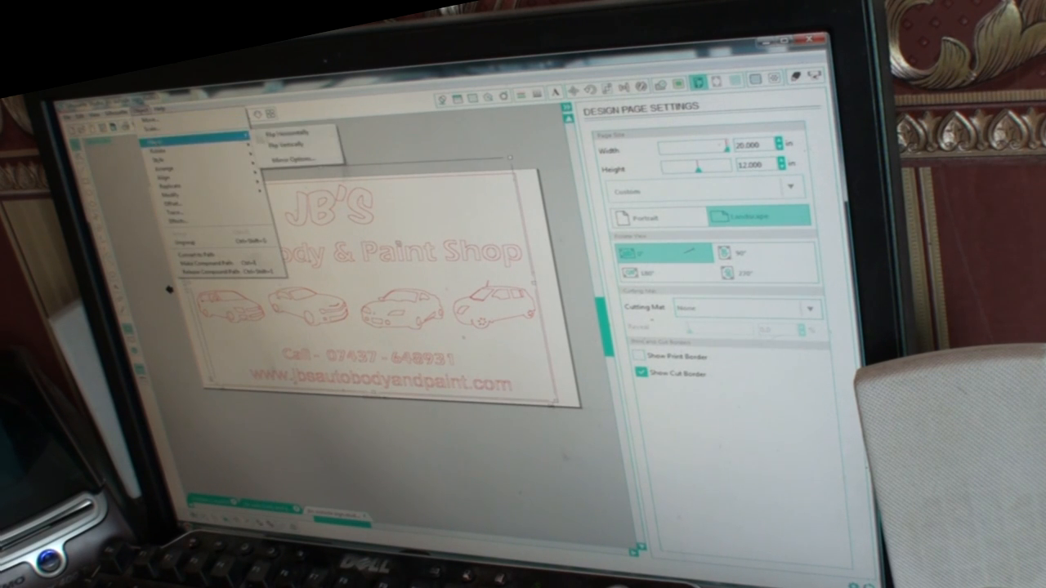
Step: Flip the whole JB's Auto Body sign layout horizontally via Object > Mirror
{"action": "left_click", "coordinate": [291, 131]}
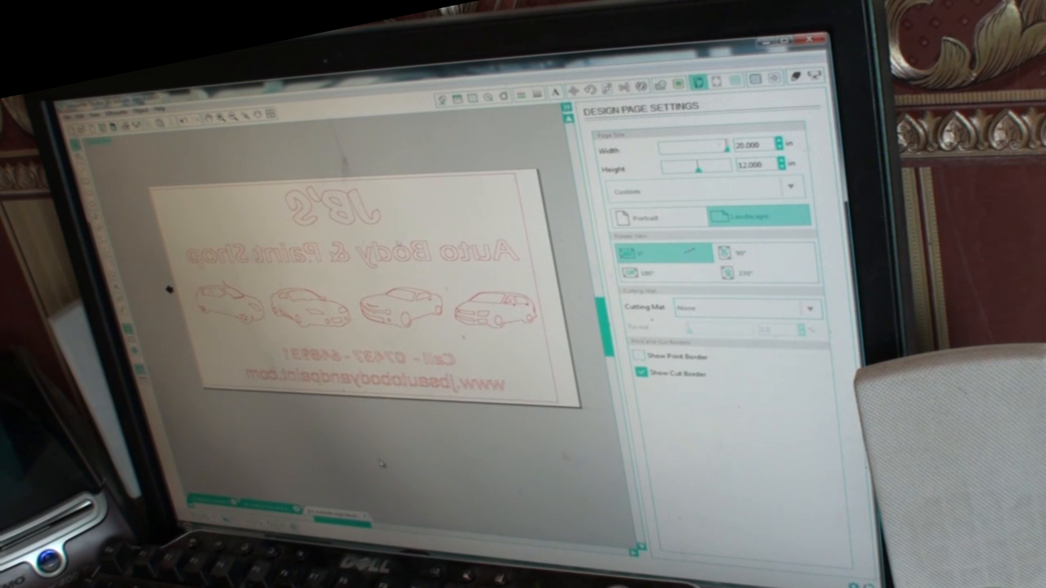
{"action": "mouse_move", "coordinate": [384, 460]}
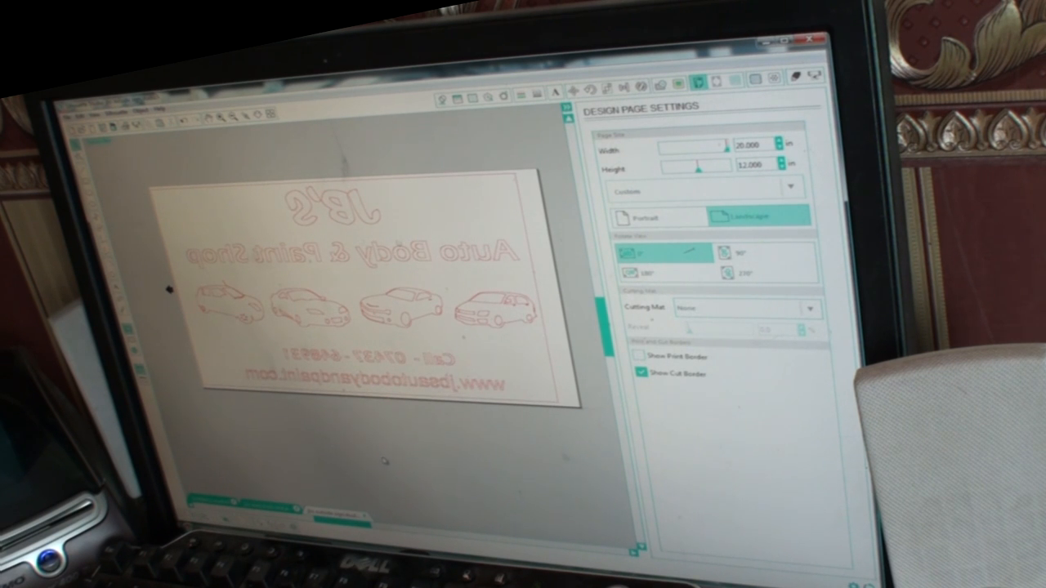